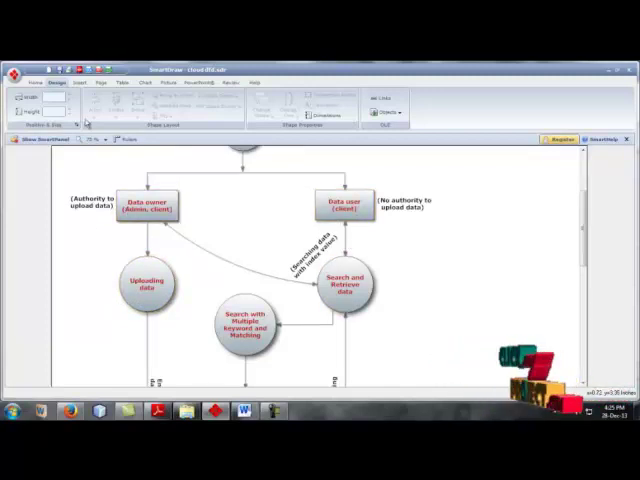
Scroll the SmartDraw flowchart from login to cloud storage, then bring NetBeans forward
scroll(down, 3)
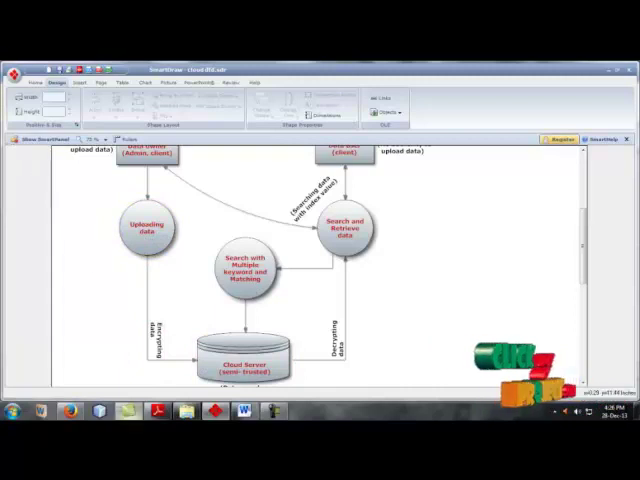
click(248, 364)
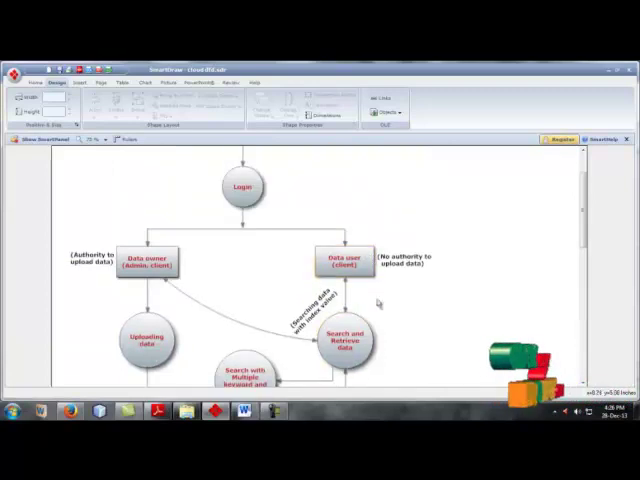
click(148, 262)
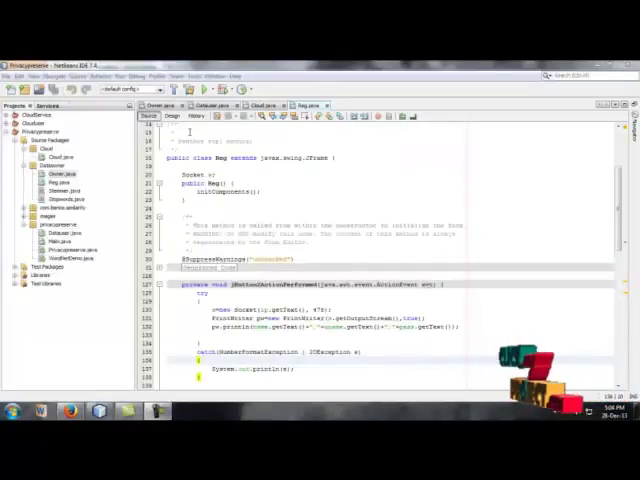
Browse the project's source tabs and run the Register file to launch the registration form
click(212, 106)
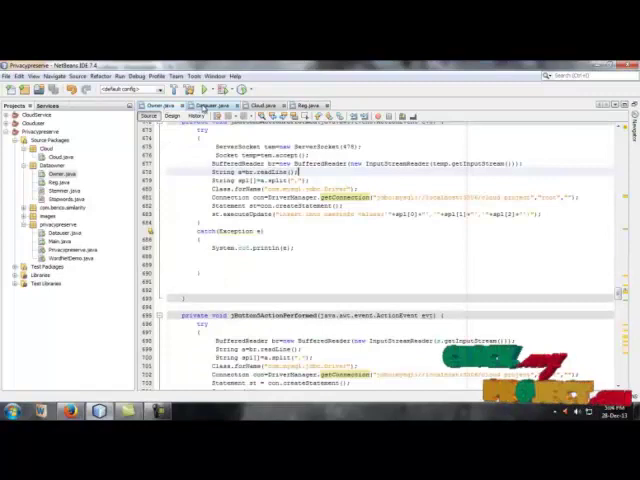
click(308, 104)
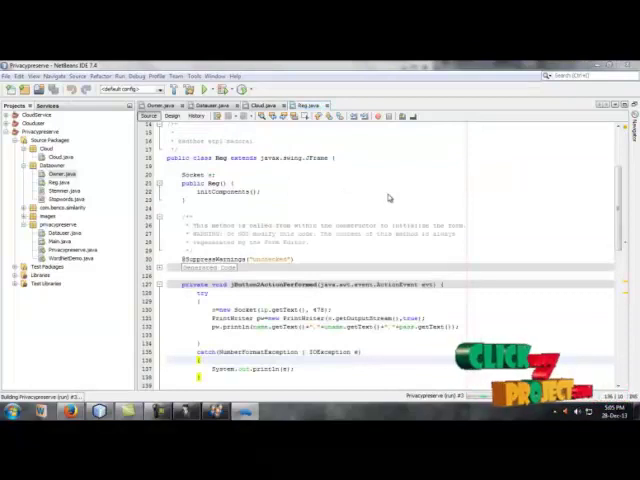
right_click(390, 196)
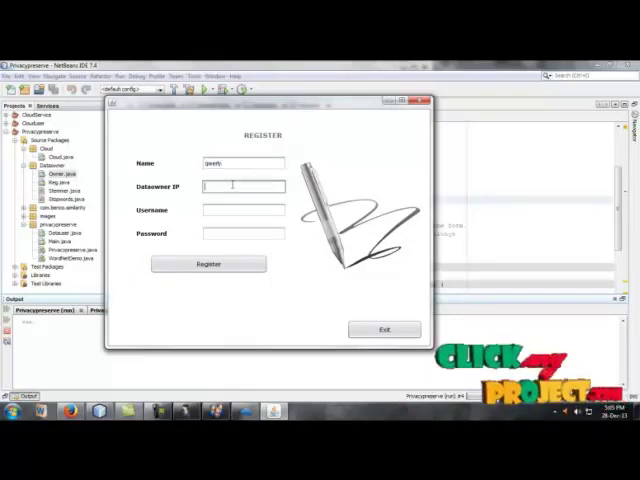
Register a data owner with datasource IP 127.0.0.1, username and password
text(127.0.0.1)
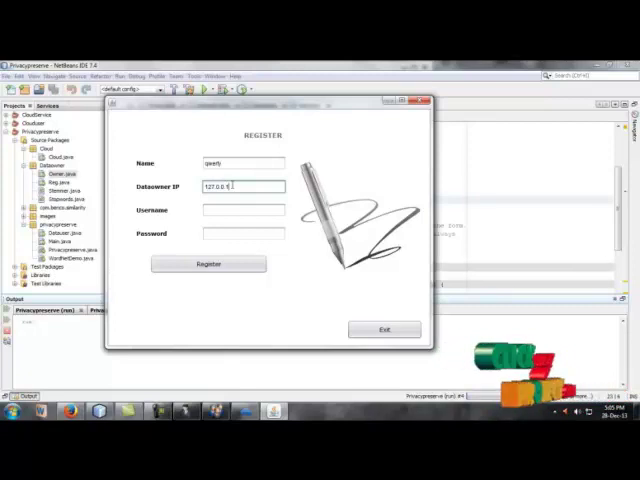
click(244, 210)
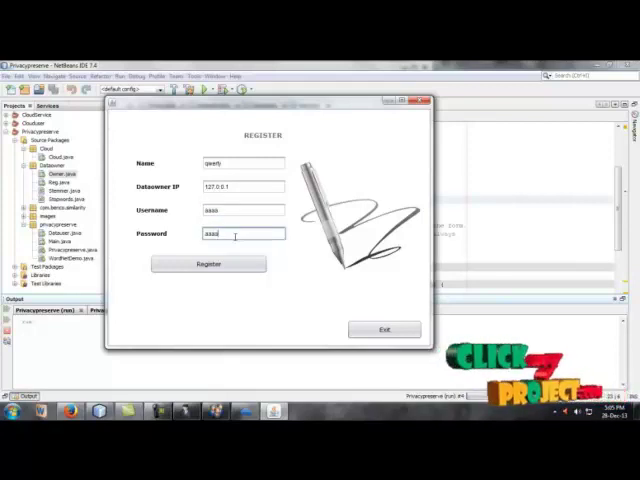
click(208, 264)
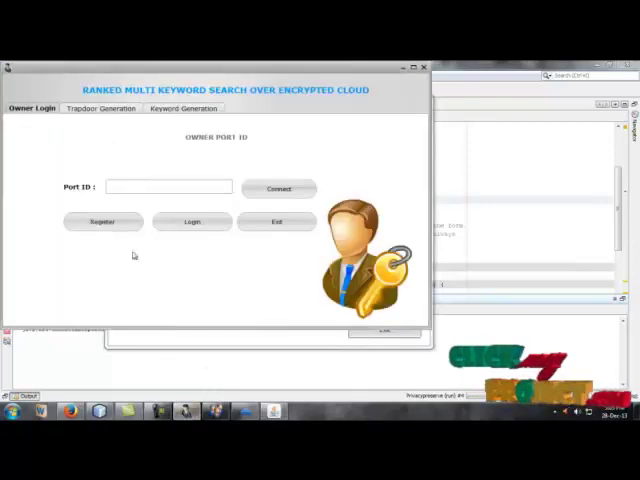
Connect the data owner on Port ID 1000 from the Owner Login tab
click(104, 220)
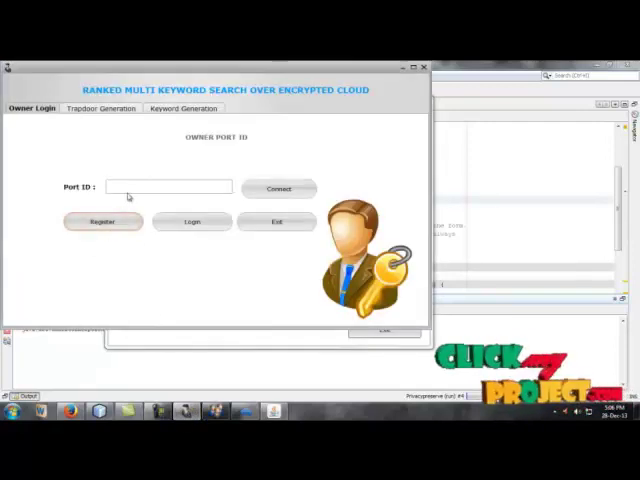
click(168, 188)
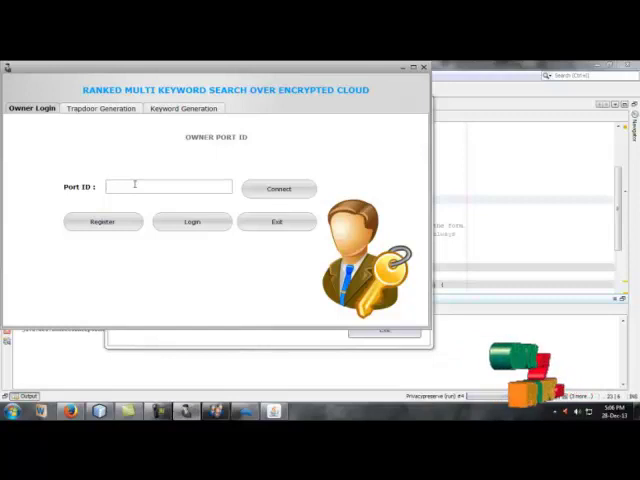
text(1000)
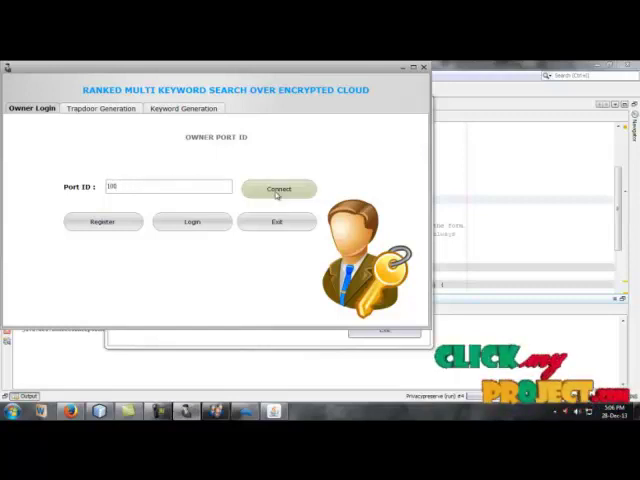
click(278, 188)
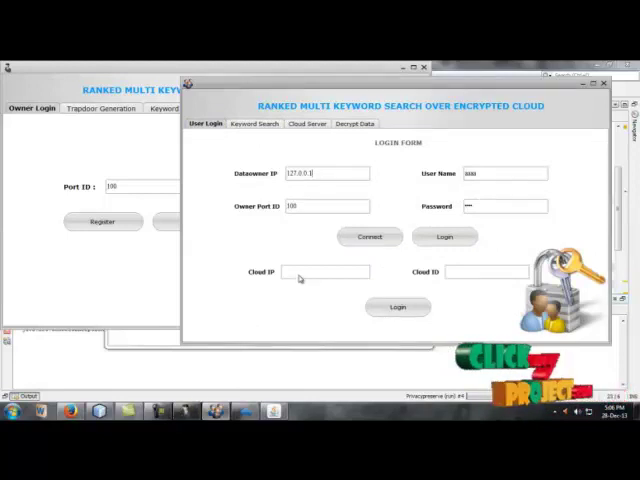
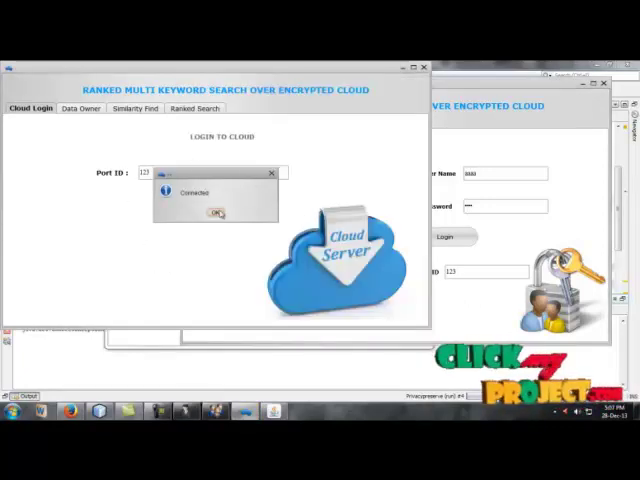
Log in to the cloud server at 127.0.0.1 on port 123 and acknowledge the connection message
click(218, 214)
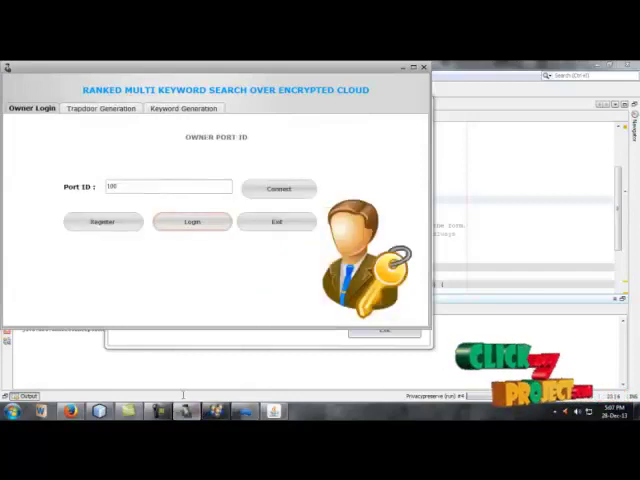
In Keyword Generation, choose the text file, generate its secret key, extract keywords and encrypt it
click(184, 108)
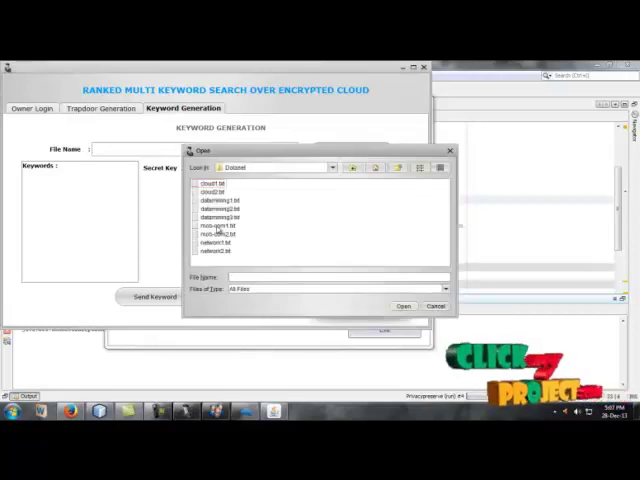
click(400, 304)
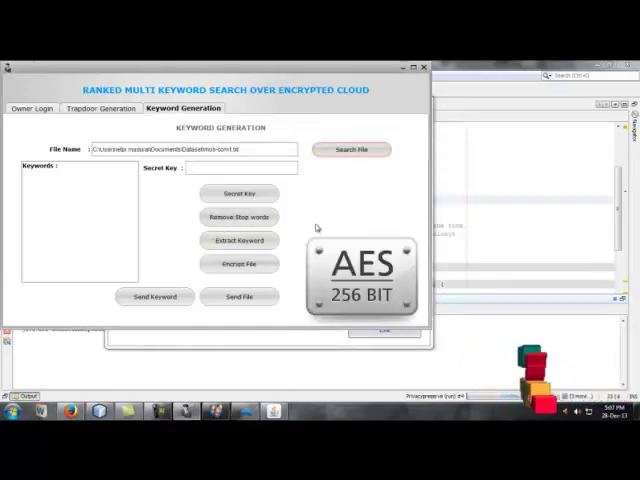
click(240, 192)
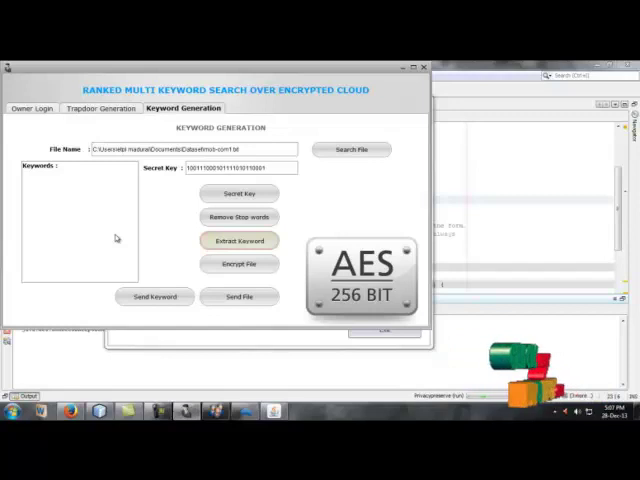
click(240, 240)
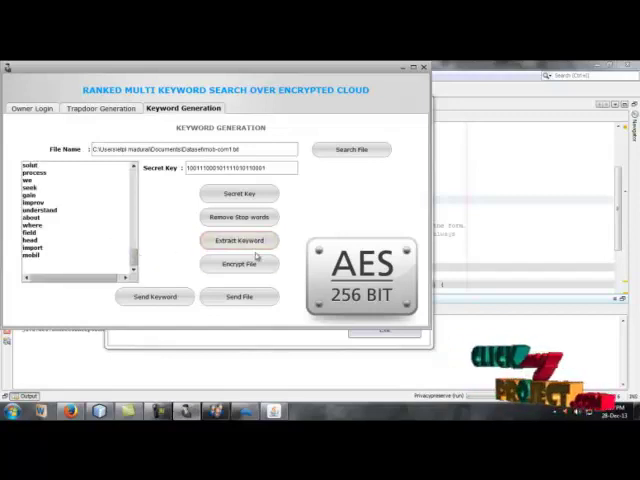
click(240, 264)
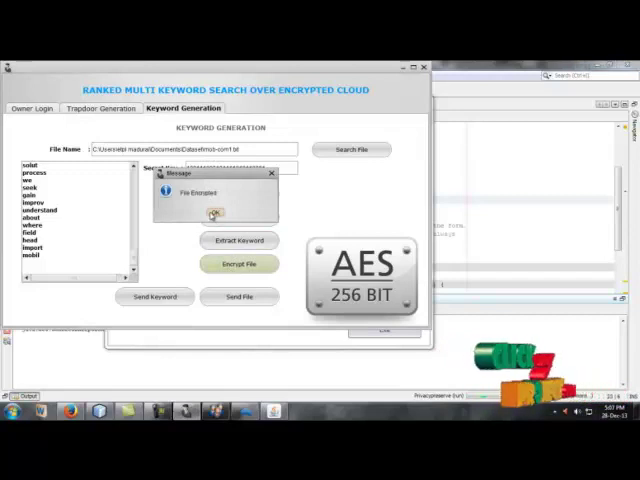
Send the extracted keywords and then the encrypted file to the cloud, acknowledging the upload
click(214, 214)
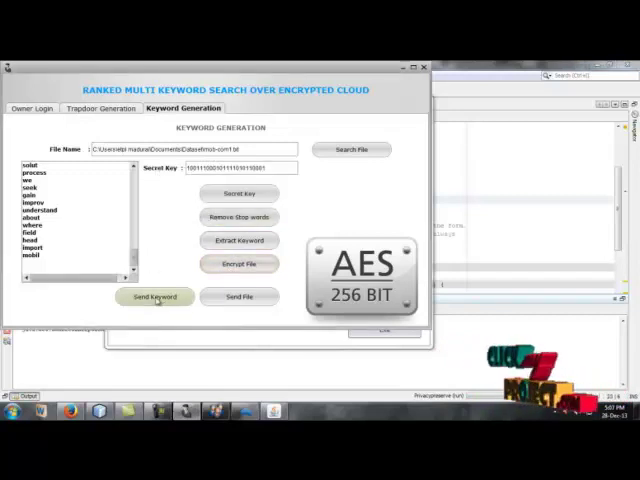
click(154, 296)
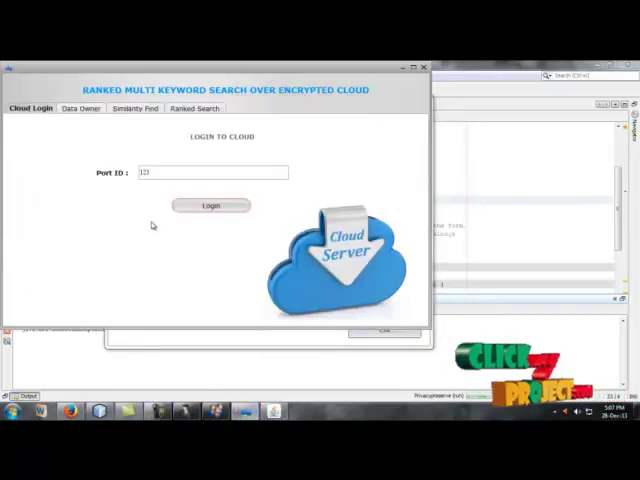
click(196, 108)
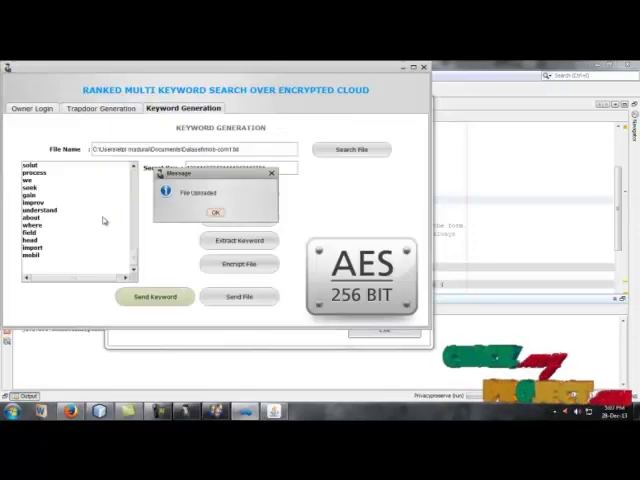
click(214, 212)
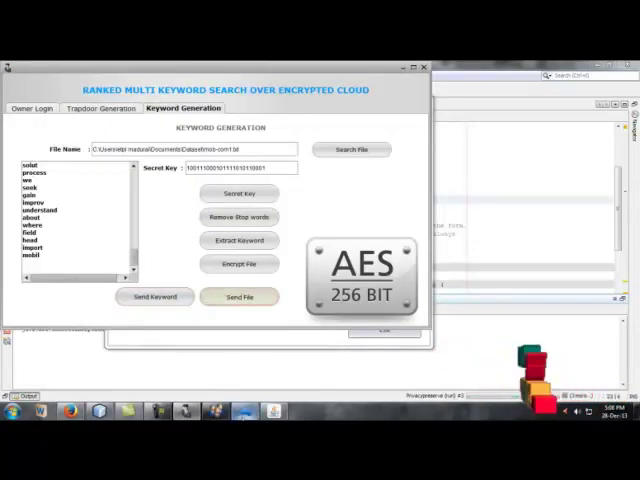
click(240, 296)
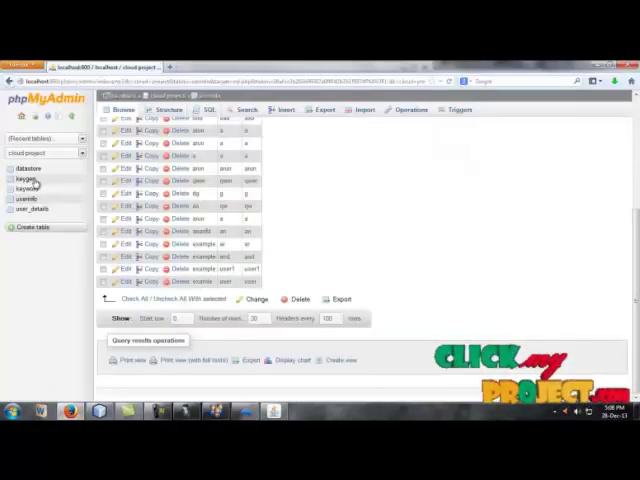
Browse two project database tables in phpMyAdmin to check the stored upload records
click(28, 176)
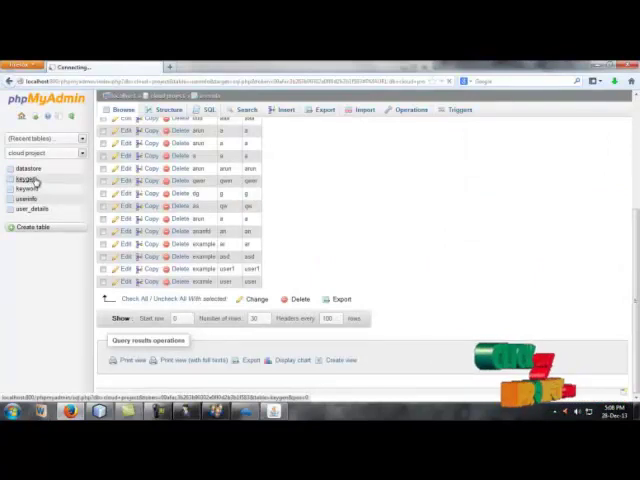
click(28, 180)
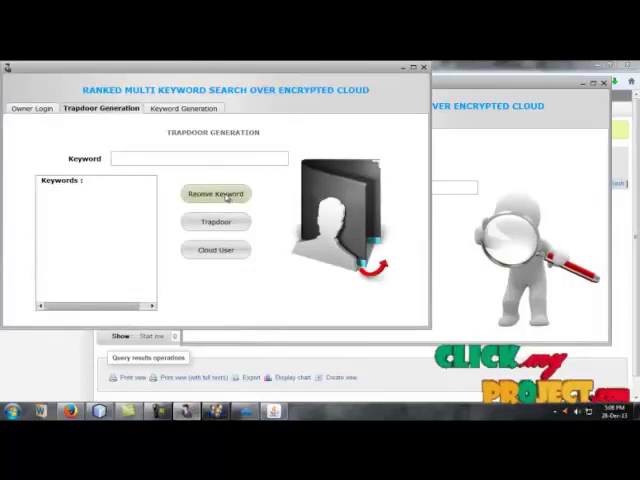
Generate a trapdoor for keyword 'cloud', search it and store the trapdoor on the cloud server
text(cloud)
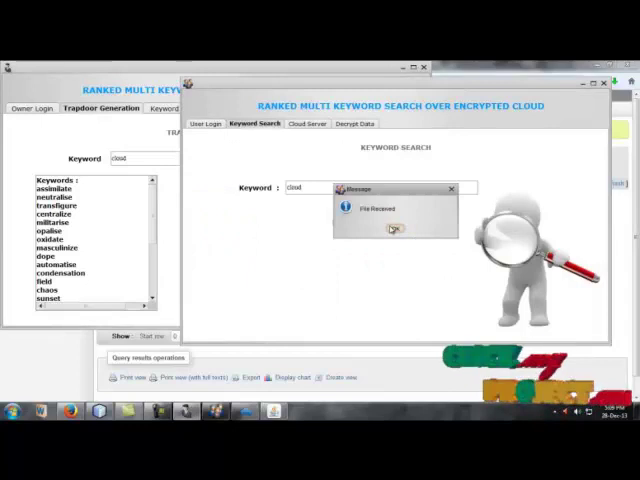
click(392, 228)
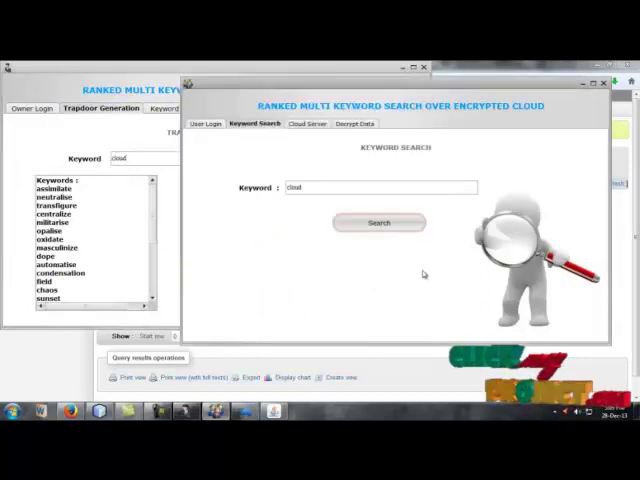
click(308, 122)
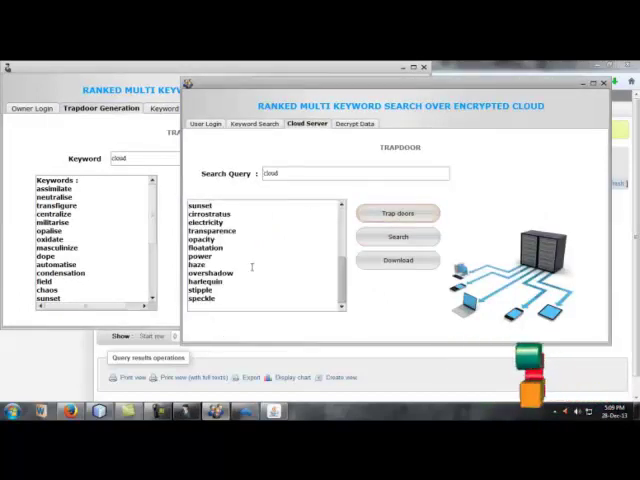
click(398, 212)
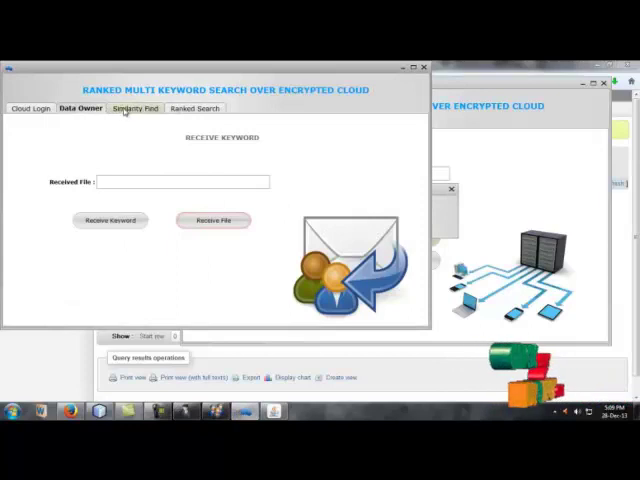
Retrieve the 'cloud' query trapdoor and compute similarity values for the matching files
click(136, 108)
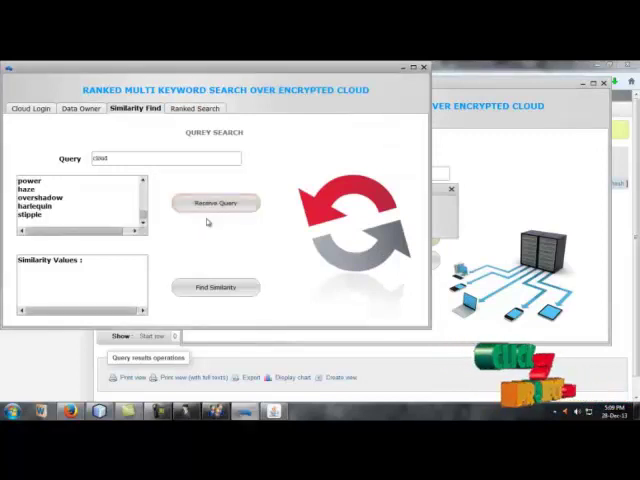
click(216, 204)
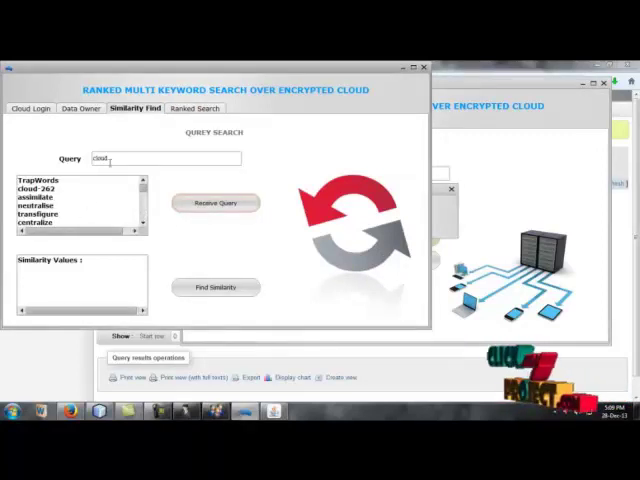
click(216, 288)
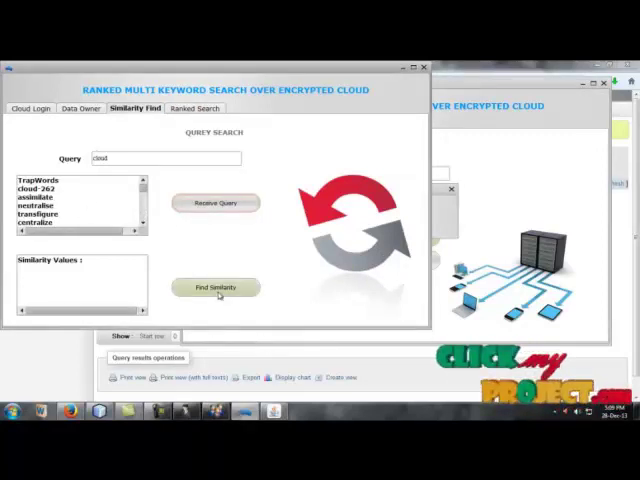
click(216, 288)
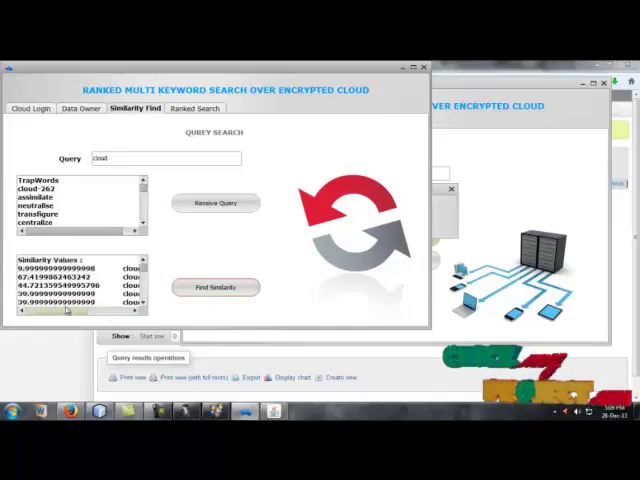
click(194, 108)
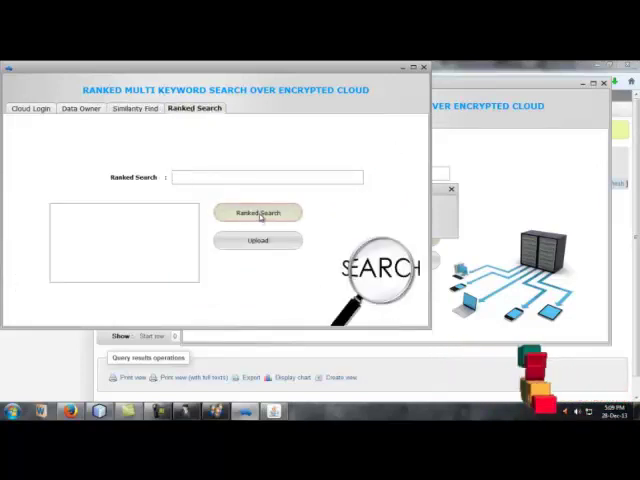
Rank the matching files, upload the ranked list and confirm its receipt on the cloud server
click(256, 212)
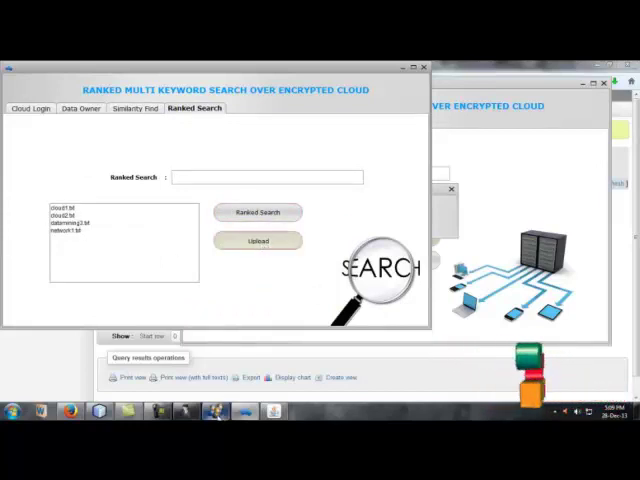
click(258, 240)
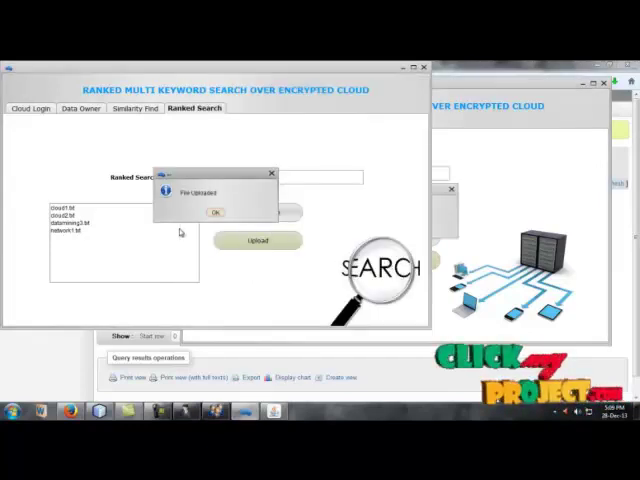
click(214, 212)
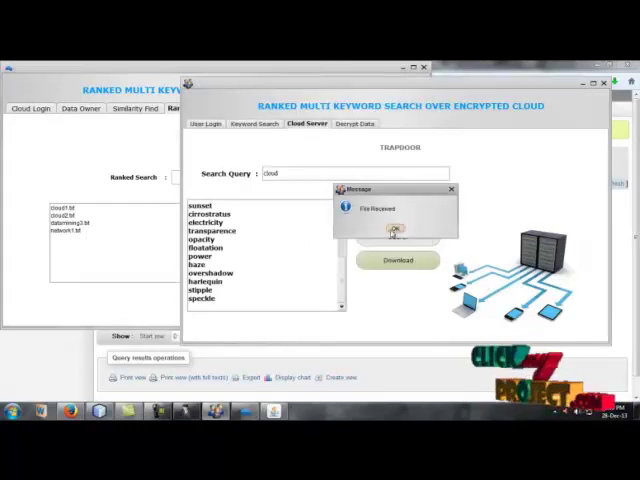
click(396, 230)
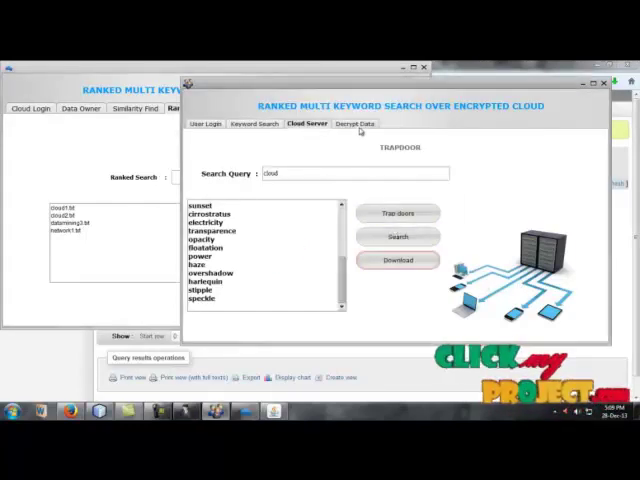
In Decrypt Data, retrieve and decrypt the 'cloud' query's file into readable cloud-computing text
click(354, 124)
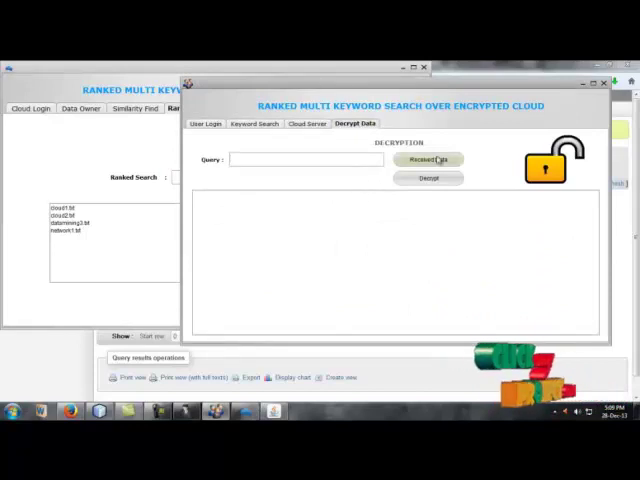
text(cloud)
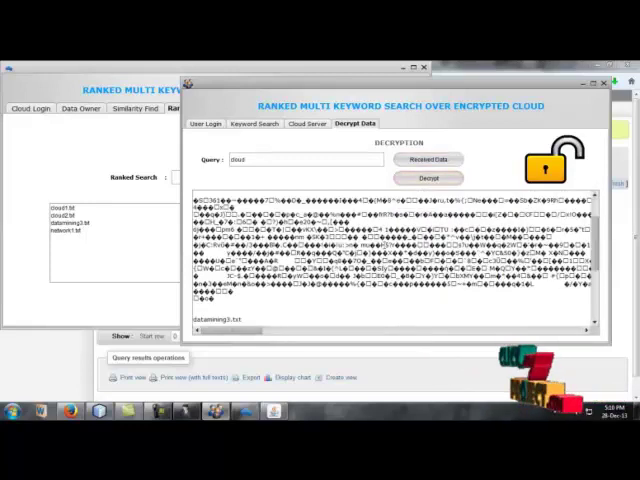
click(428, 178)
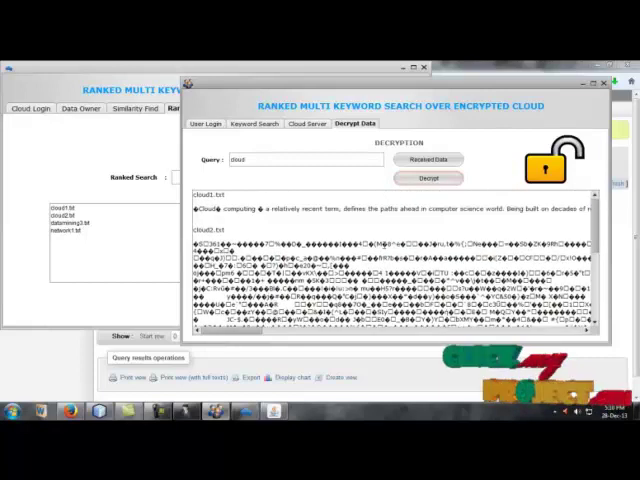